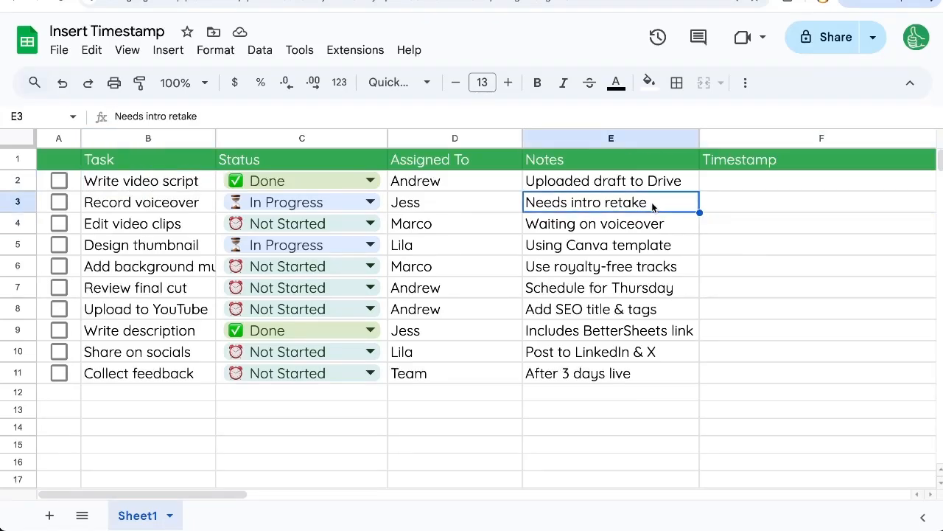
- Enter 10/13/2025 in F2, the Write video script task's Timestamp cell
left_click(455, 181)
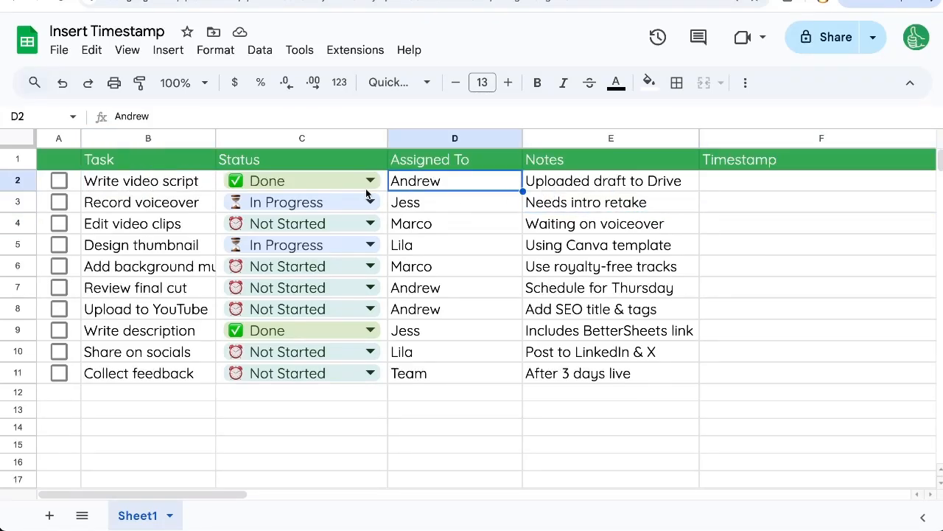
left_click(148, 180)
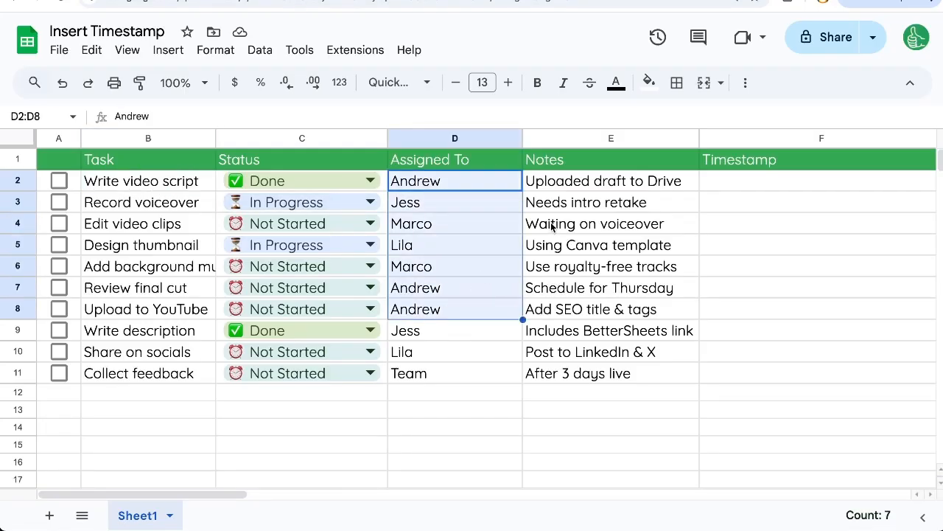
mouse_move(486, 210)
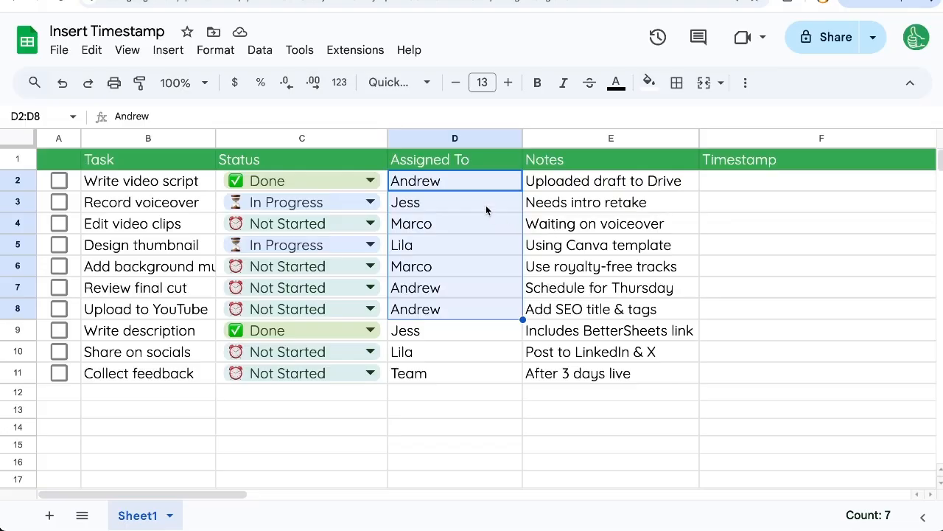
mouse_move(458, 195)
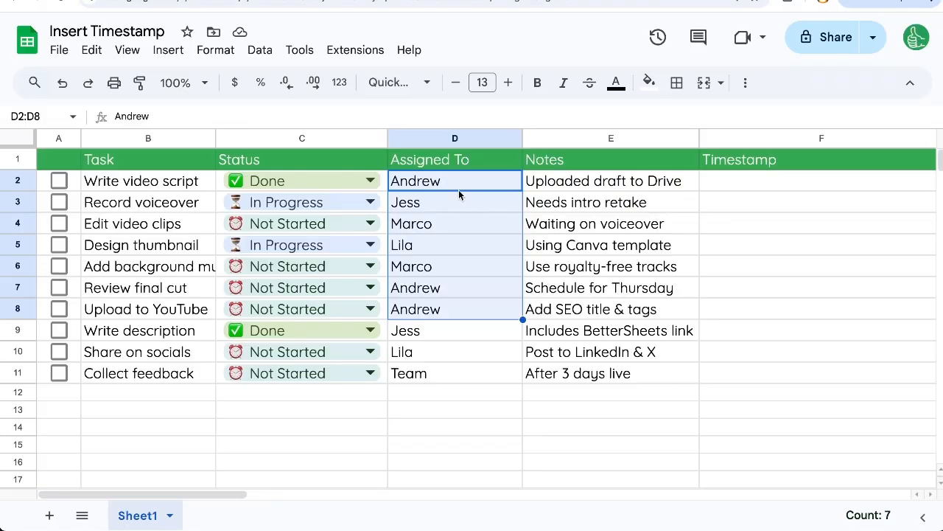
left_click(455, 180)
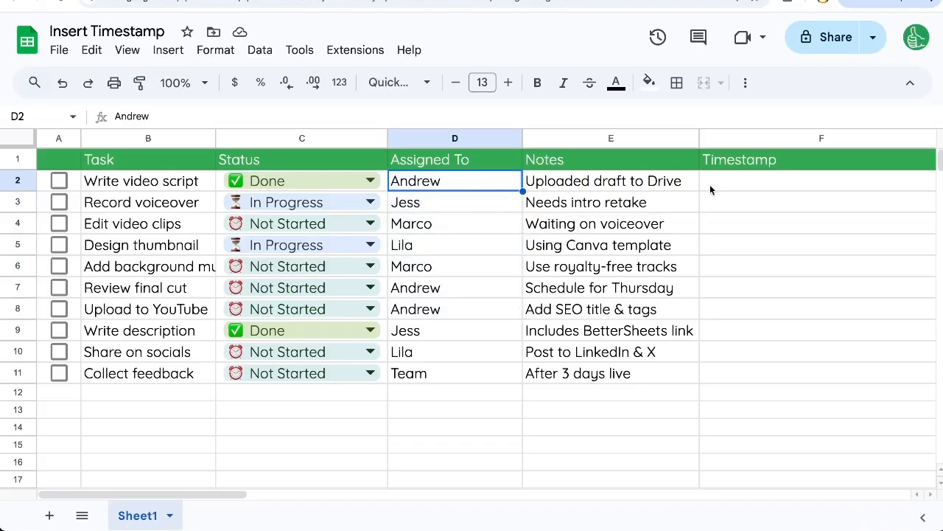
left_click(819, 181)
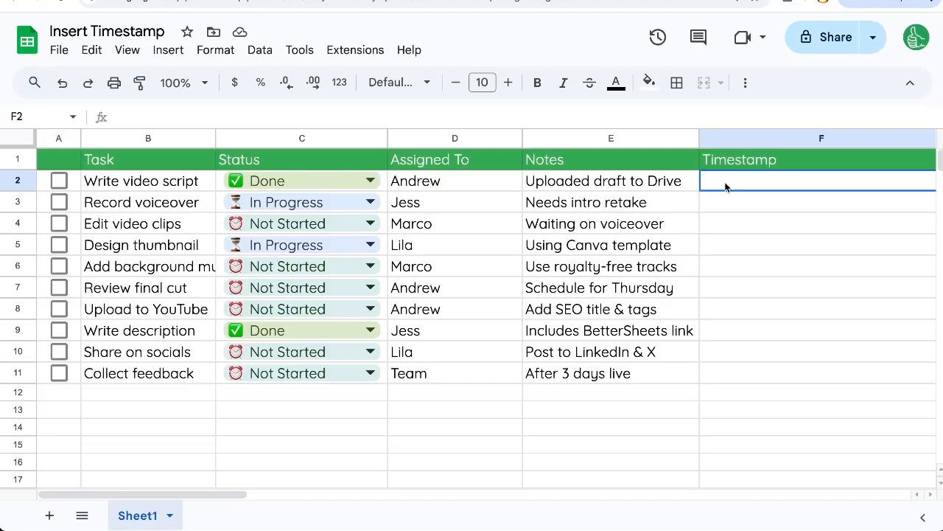
mouse_move(700, 183)
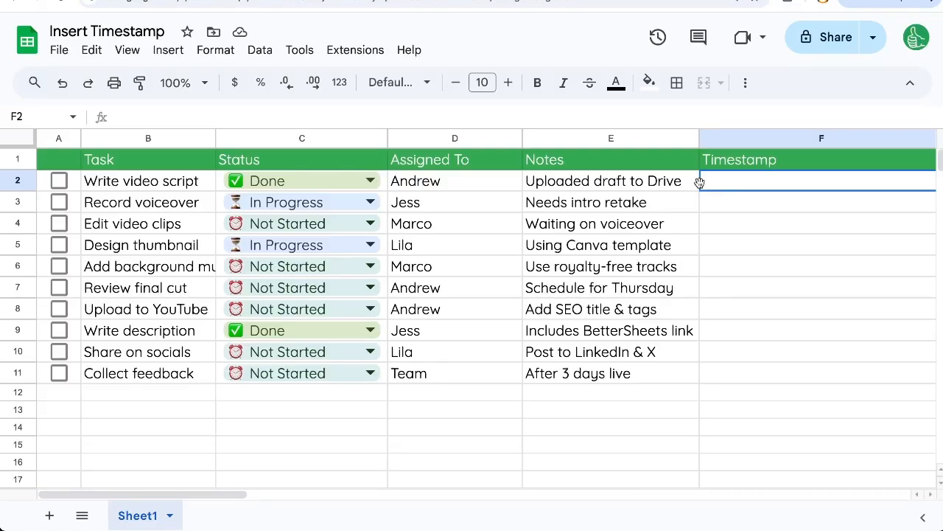
type("10/13/2025")
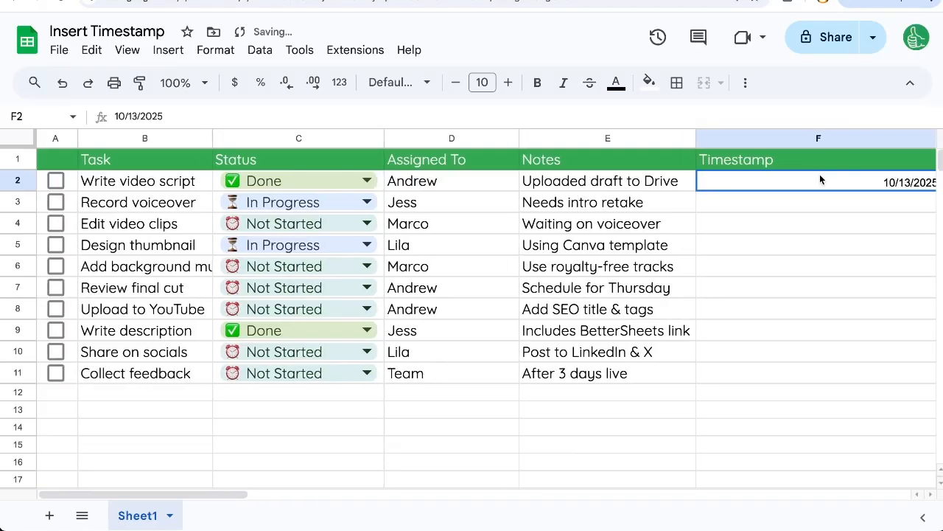
left_click(781, 201)
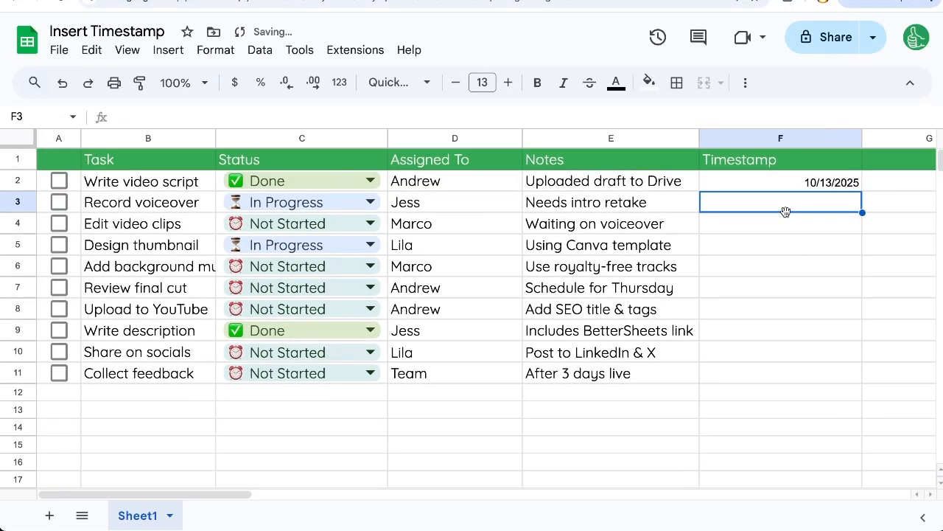
left_click(781, 181)
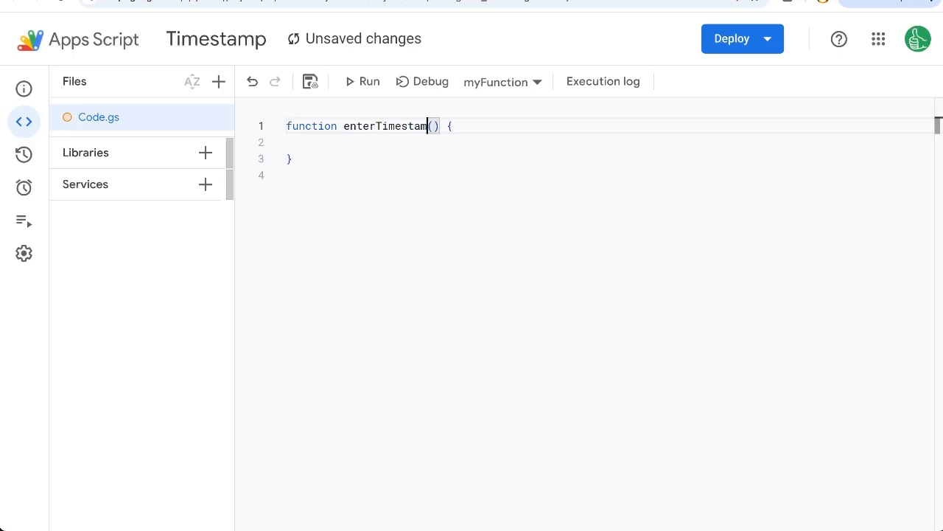
- Add SpreadsheetApp.getActiveRange().setValue(new Date()) inside the enterTimestamp function
type("S")
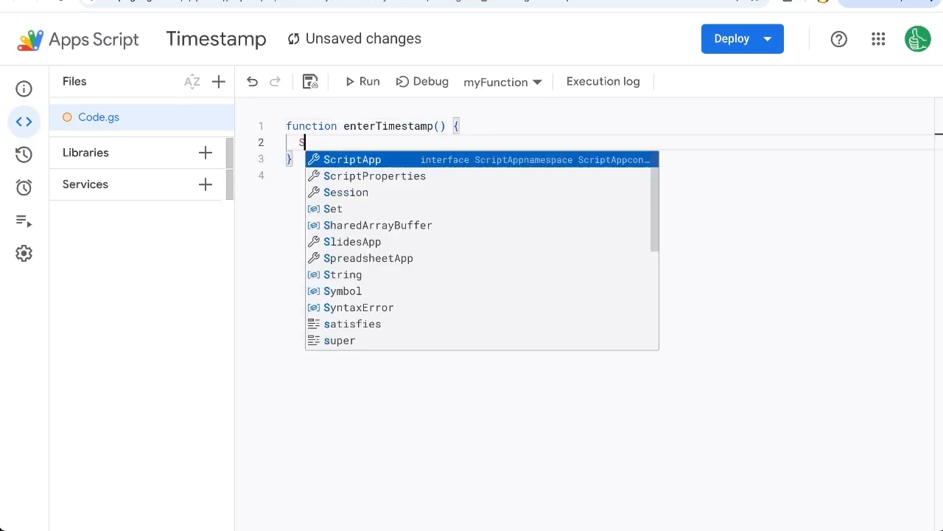
type("SpreadsheetApp.getActiveRange().setValue(ne")
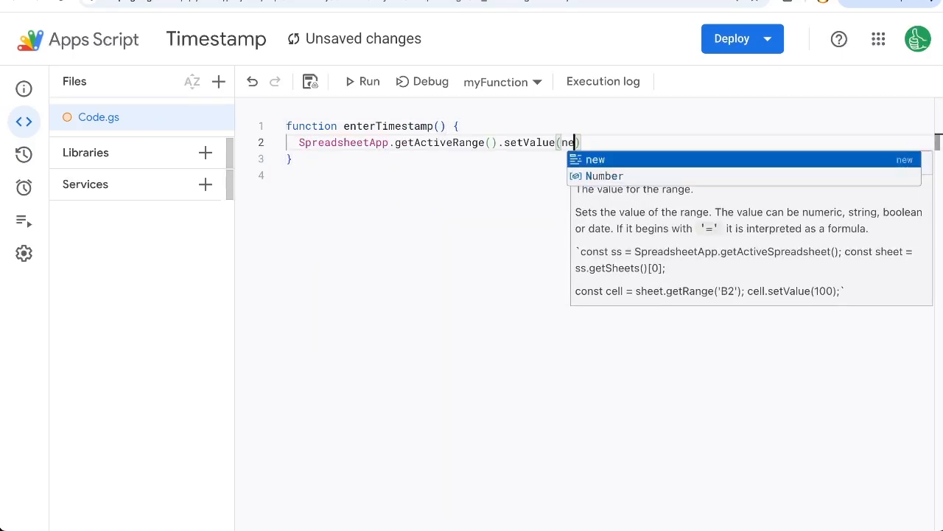
type("Date()")
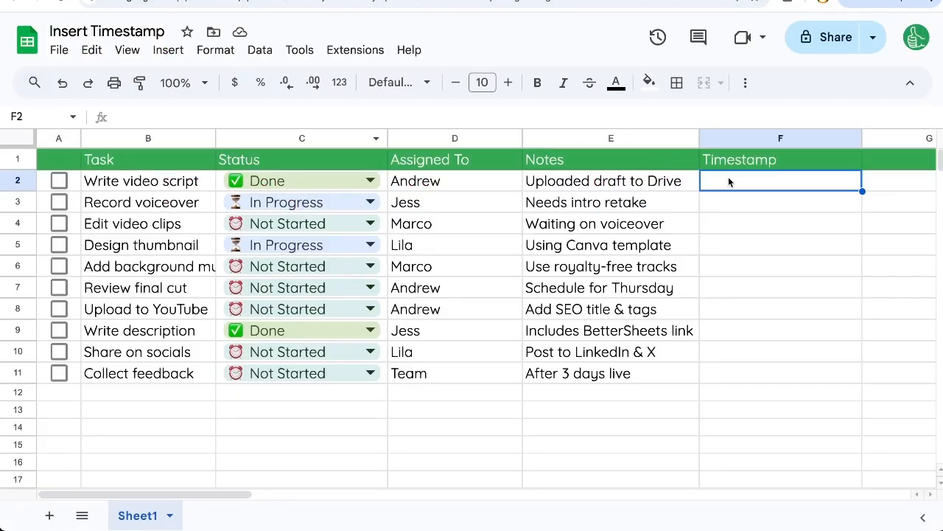
- Run enterTimestamp to stamp 10/13/2025 19:48:11 into F2, then close the execution log
type("10/13/2025 19:48:11")
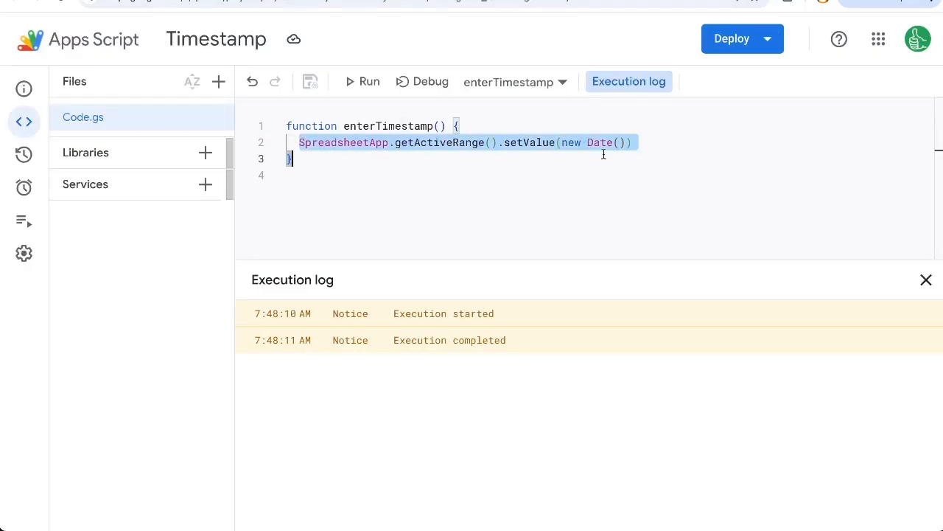
left_click(926, 279)
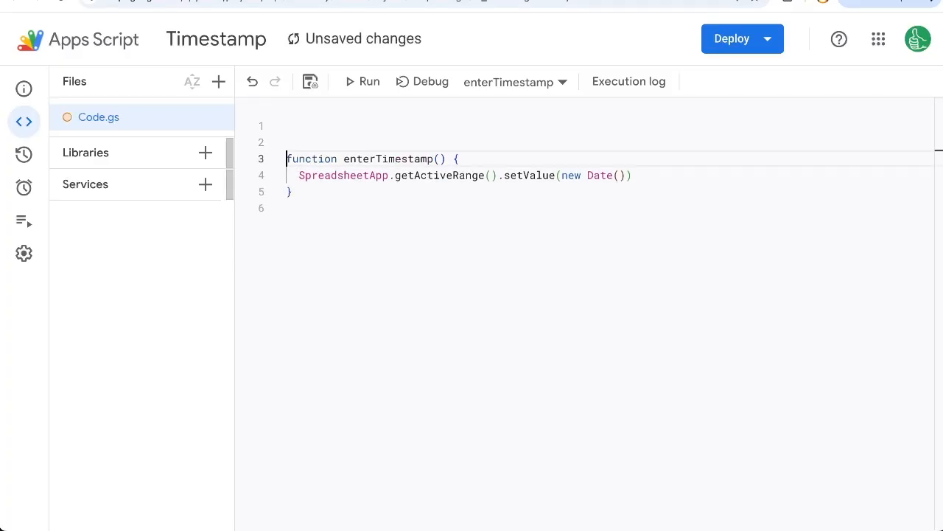
- Create function onEdit(e){ } above enterTimestamp, with the cursor inside its body
type("function on")
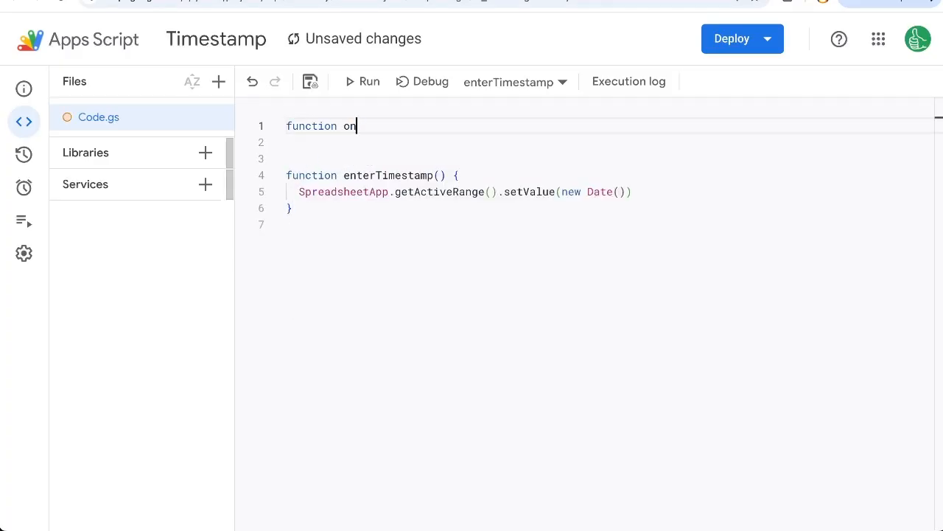
type("Edit(e)")
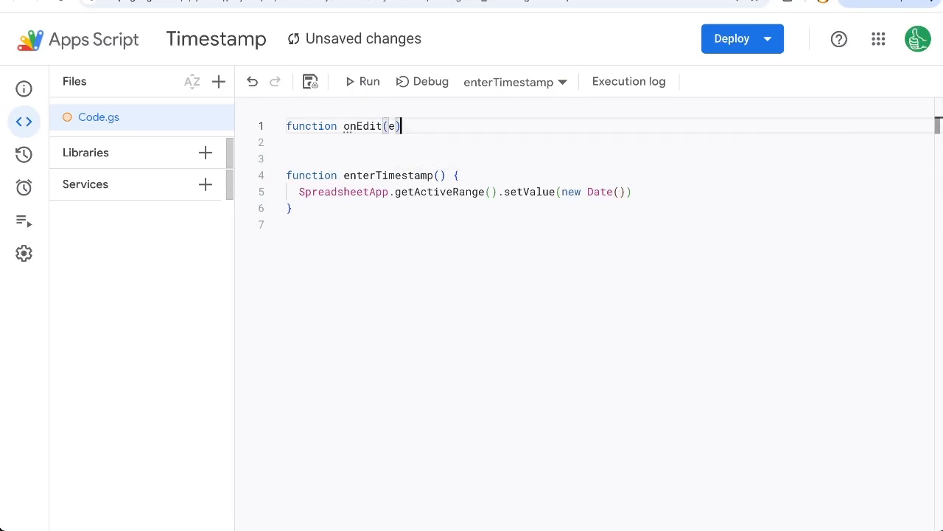
type("{")
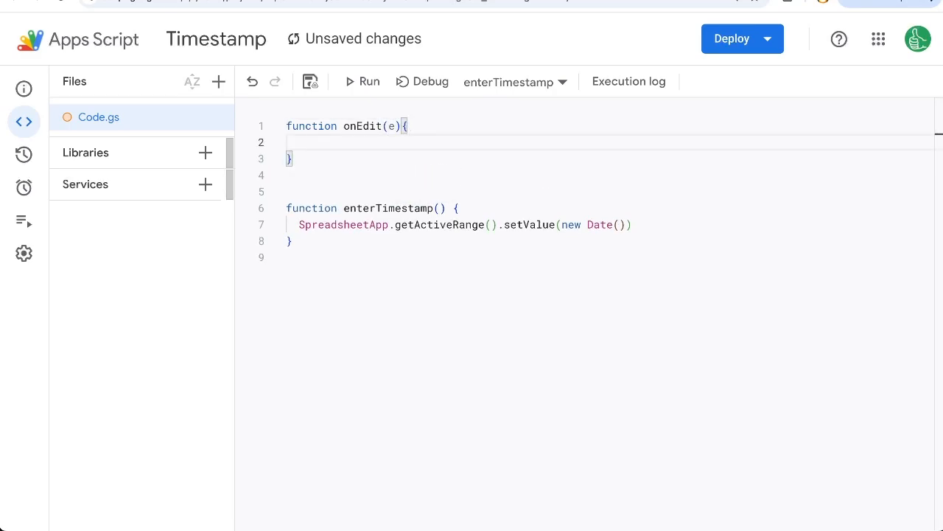
double_click(363, 126)
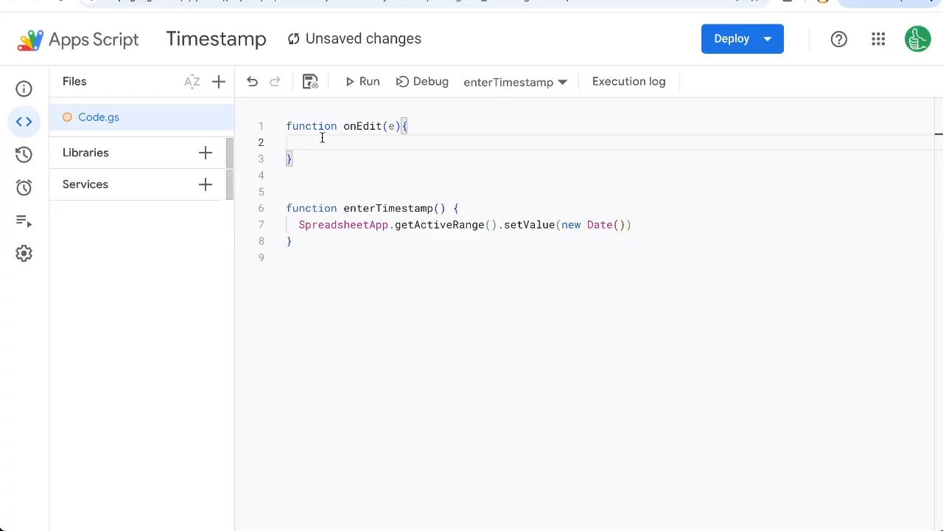
- Declare row and col from e.range and add the row > 1, col == 1, e.value check
type("var rw")
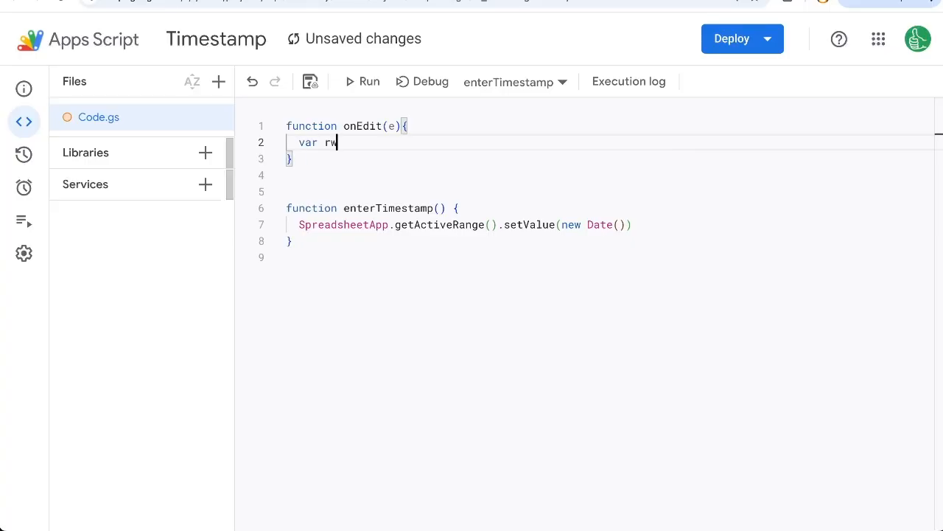
type("ow = e.range.getRow(")
type("var col")
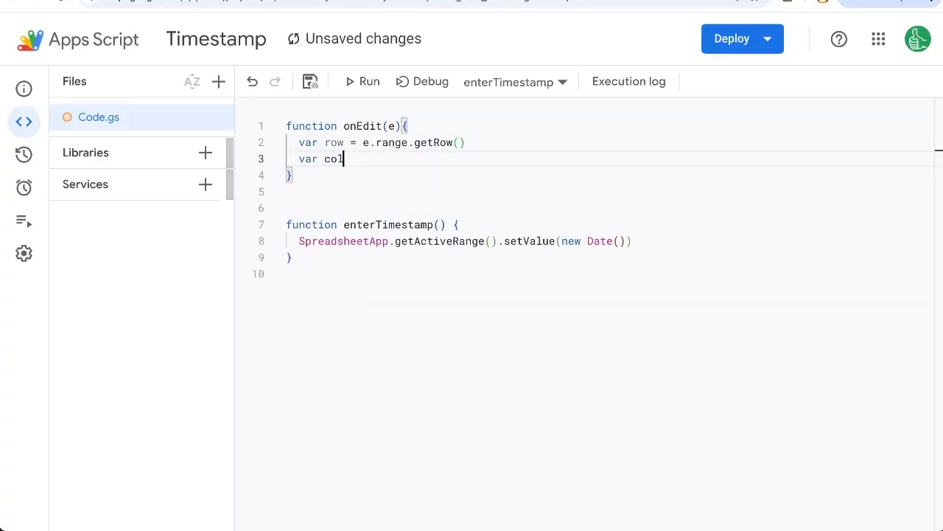
type("= e.range")
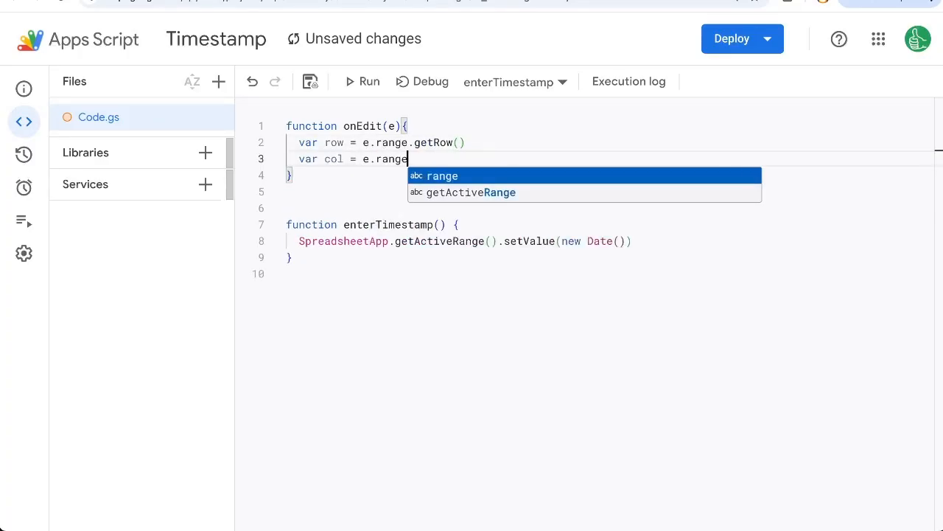
type(".getColumn()")
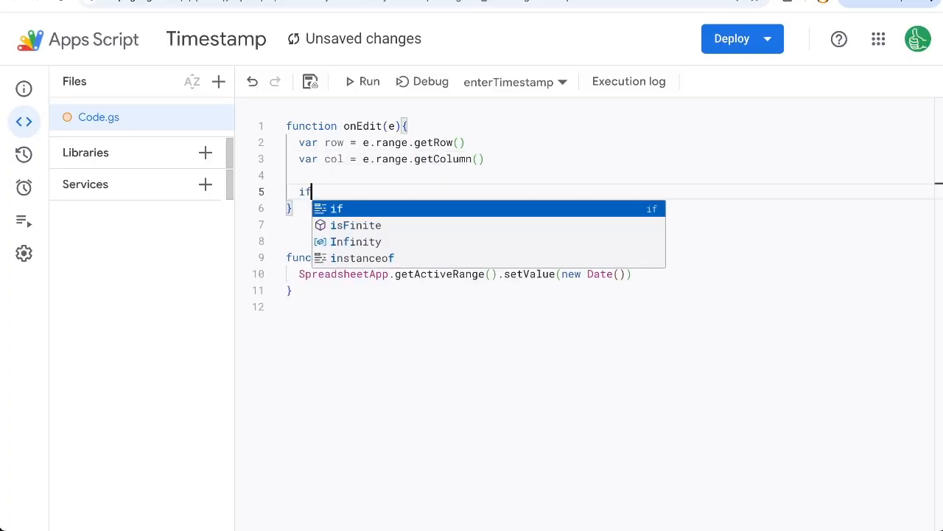
type("(row > 1 )")
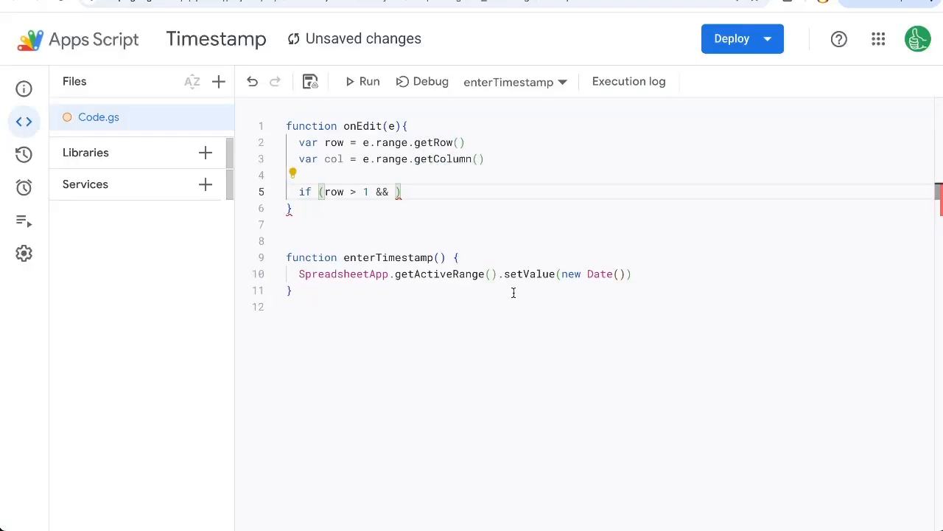
type("col == 1 &&")
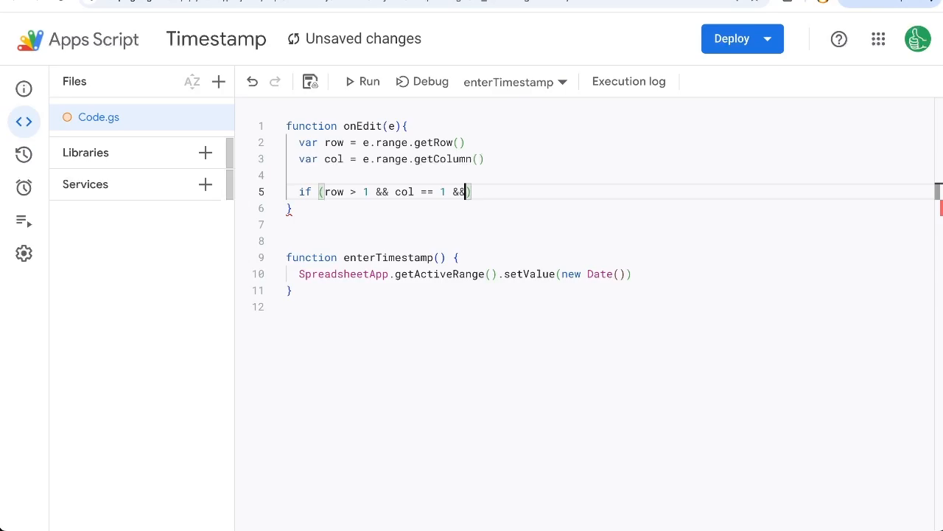
type("ev")
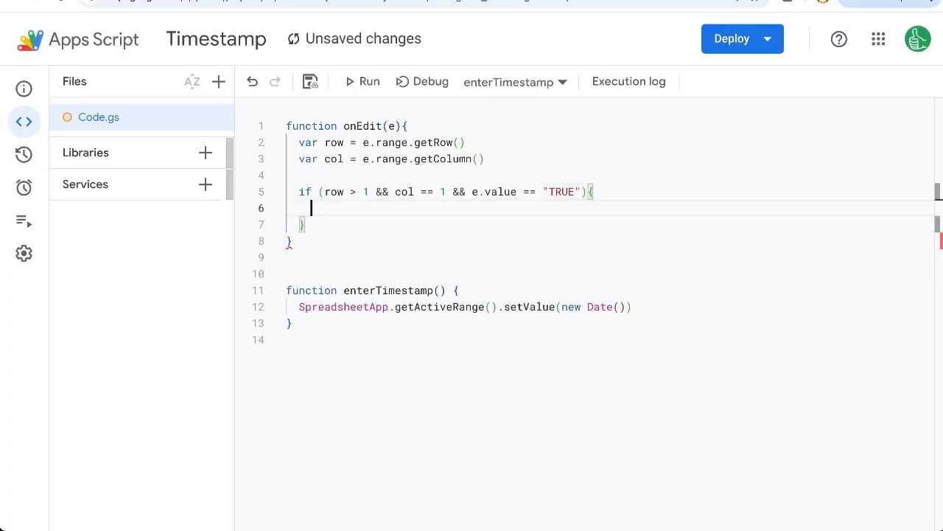
- Write new Date() to getActiveSheet().getRange(row, 6) when the condition holds
type("SpreadsheetApp.getActiveSpreadsheet().getActiveSheet()")
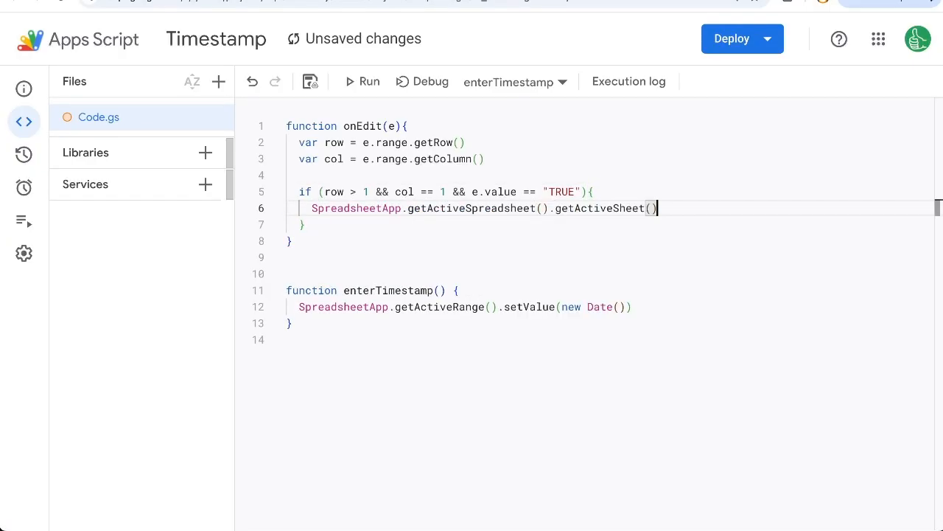
type(".getRange()")
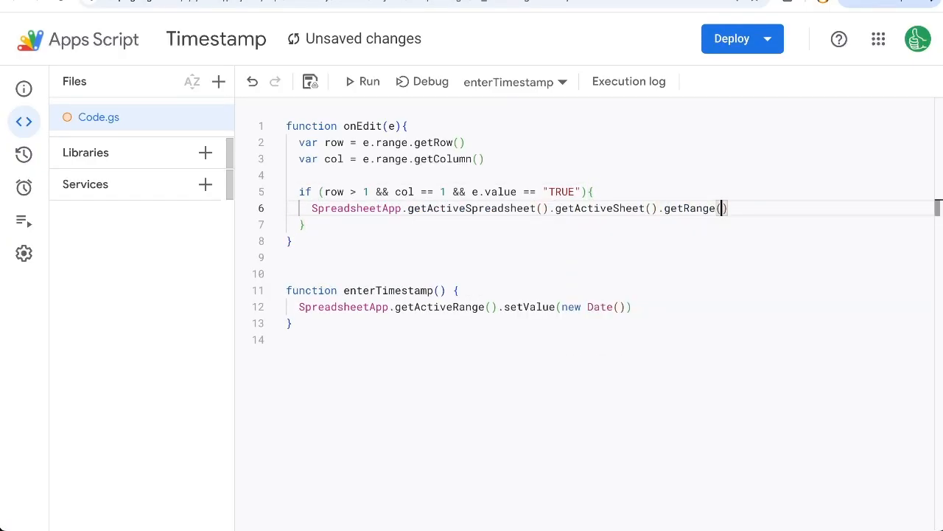
type("row,")
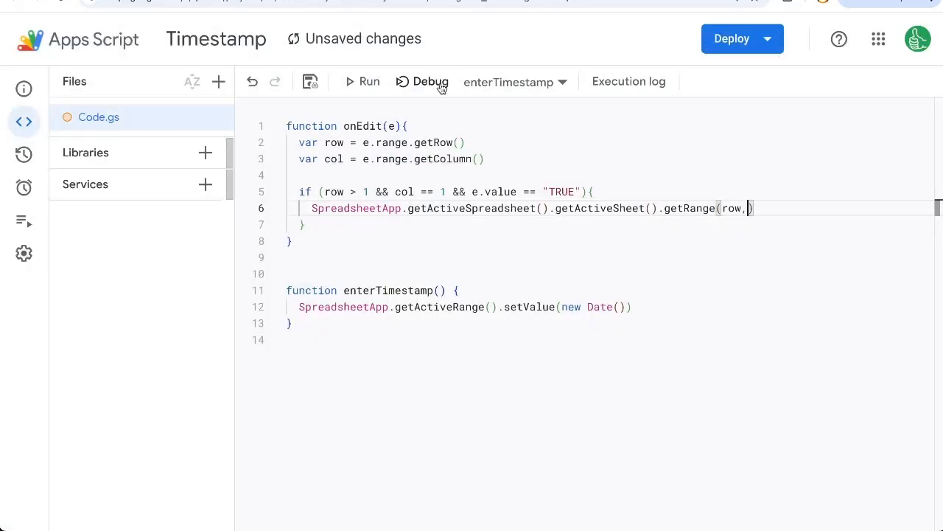
type("6).setValue(new")
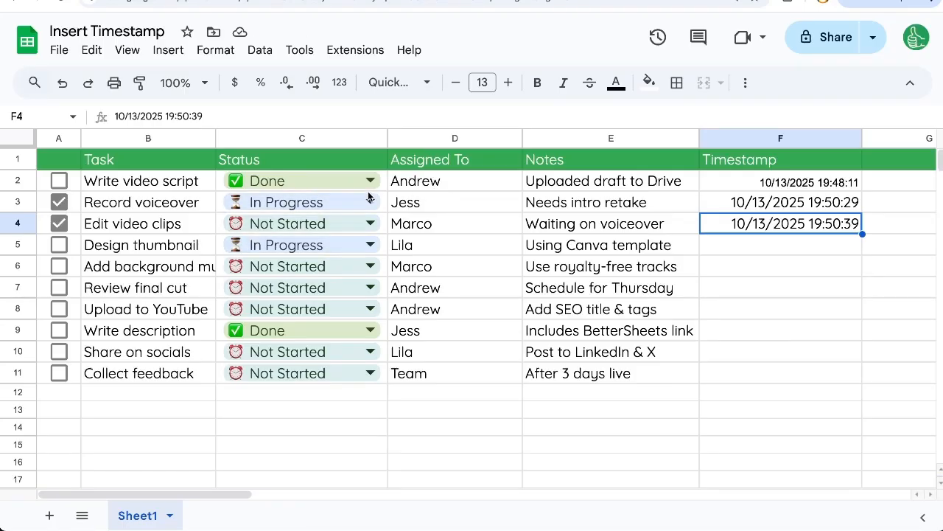
- Click in the tracker's first task row after the Record voiceover and Edit video clips checkboxes are timestamped
left_click(300, 180)
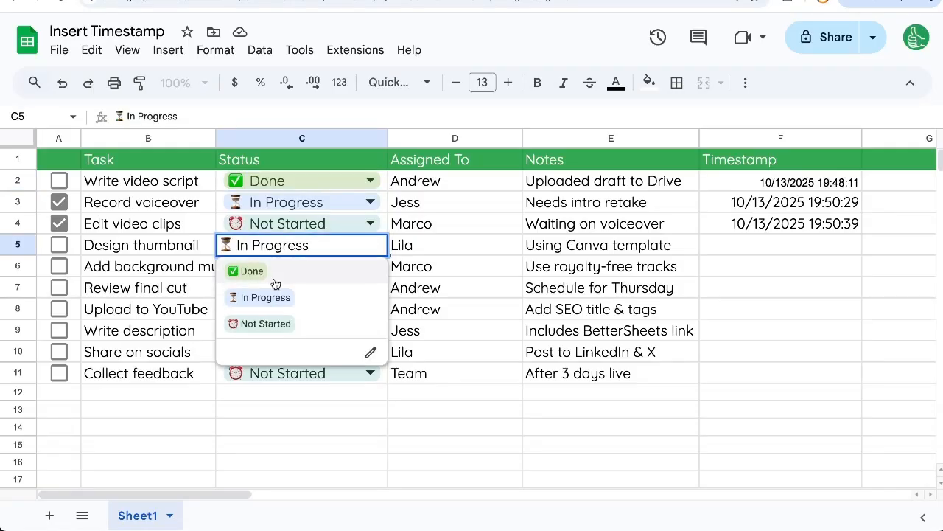
- Choose Done for Design thumbnail's Status, stamping 10/13/2025 19:51:03 in F5
left_click(251, 271)
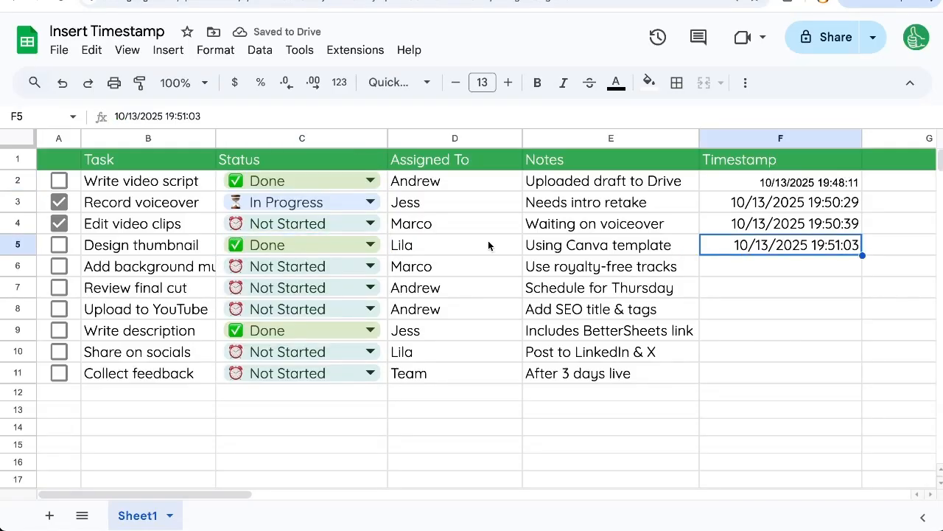